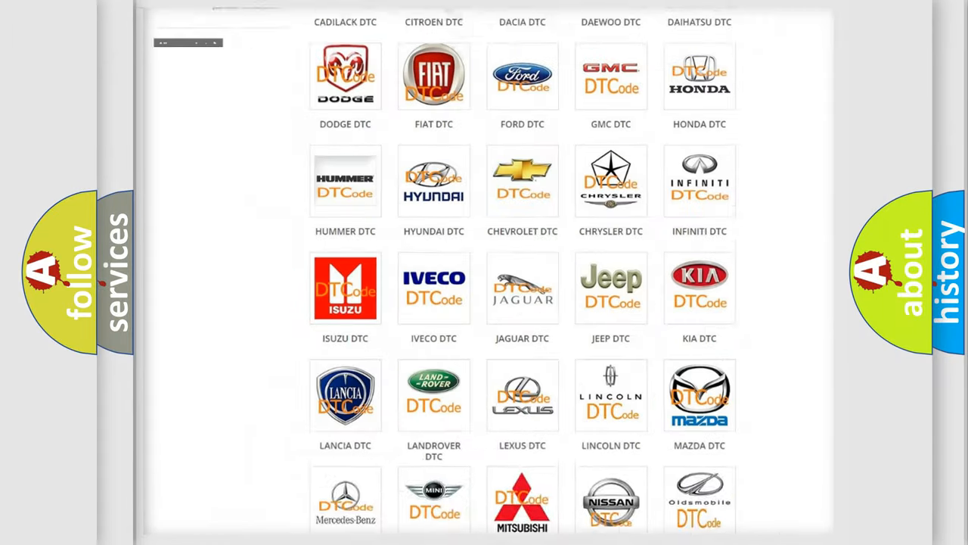
- Open the Alfa Romeo DTC page and scroll through its fault code list
scroll(up, 3)
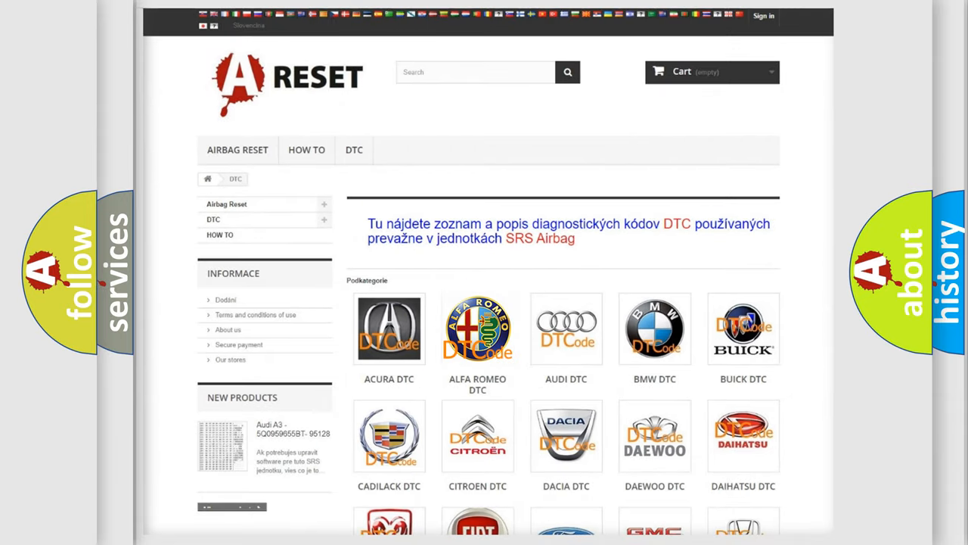
click(477, 329)
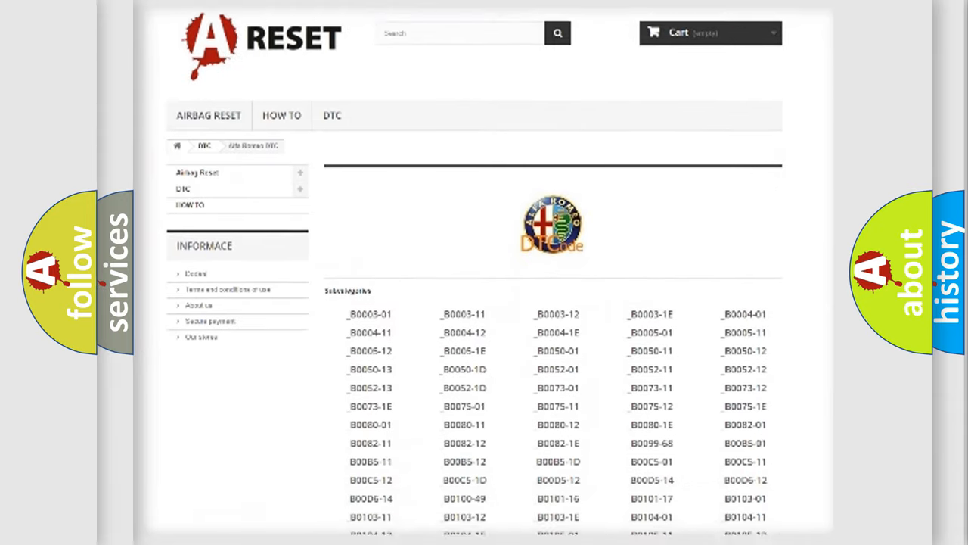
scroll(down, 3)
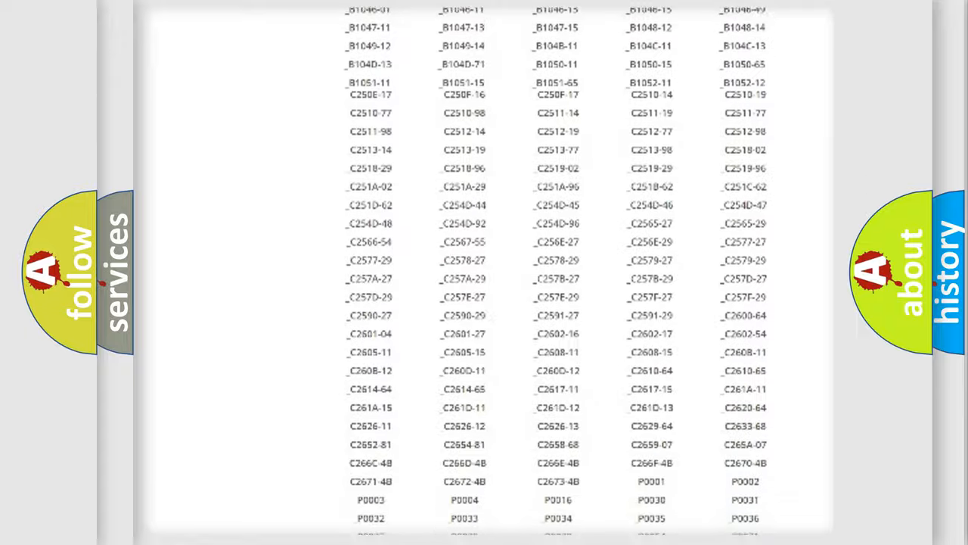
scroll(up, 3)
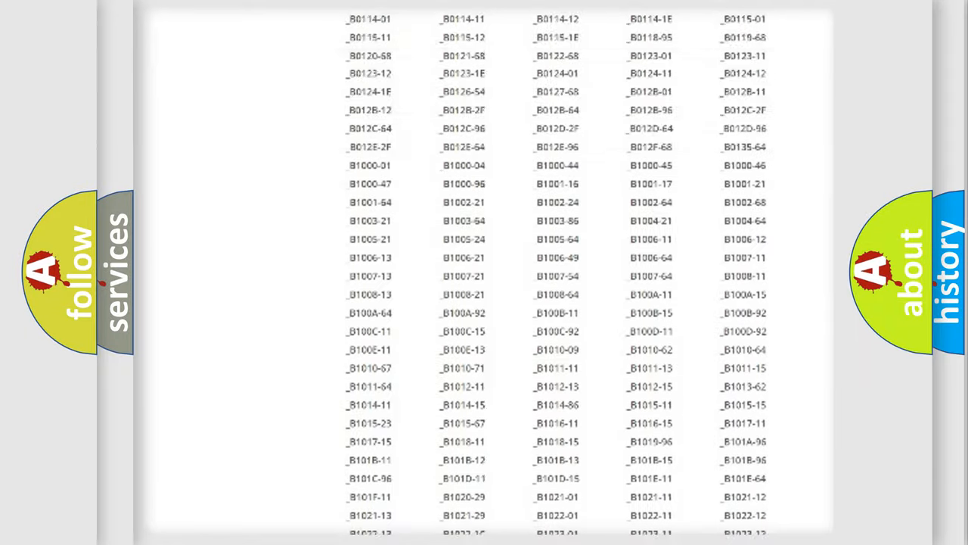
scroll(up, 3)
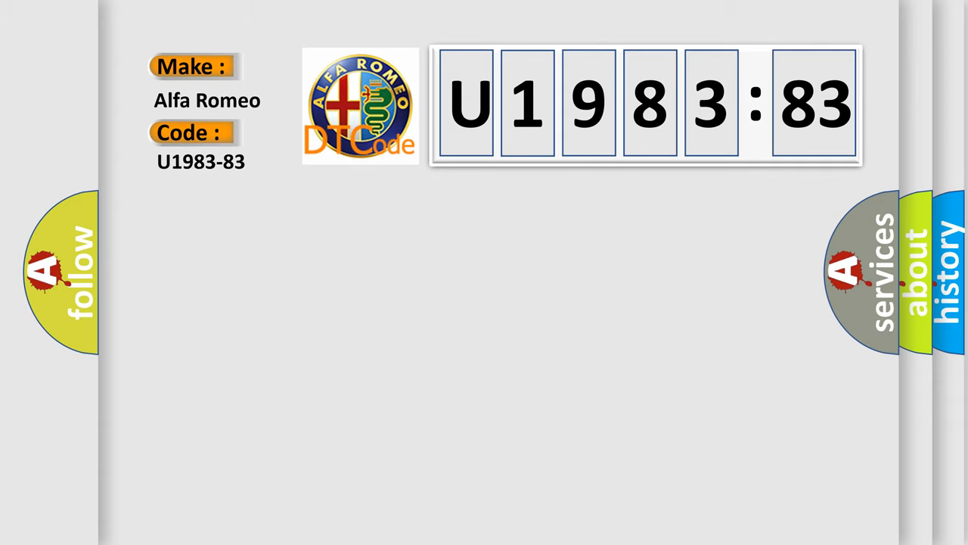
- Show the U1983-83 definition: message counter/CRC fault in the electronic slip differential module
click(200, 161)
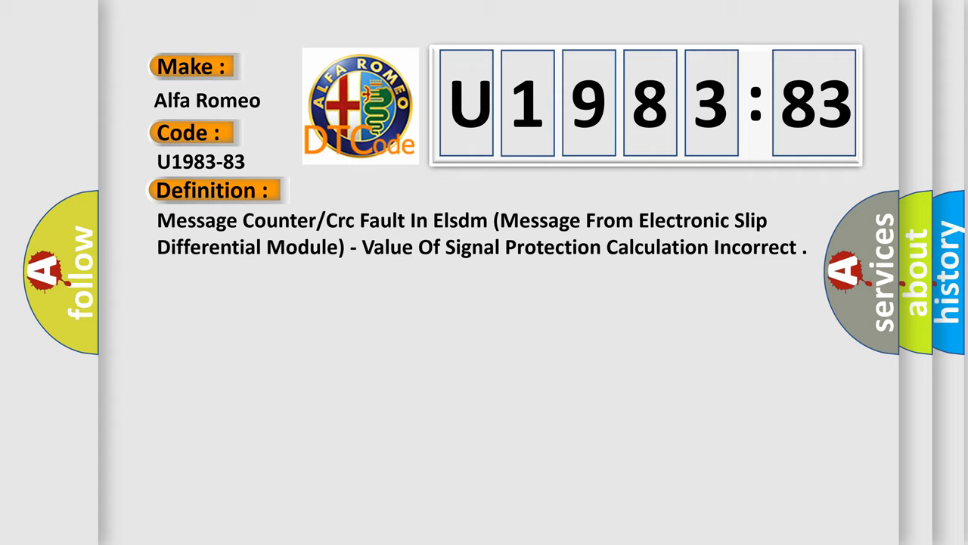
- Show the U1983-83 description about a message with an incorrect checksum calculation
click(394, 190)
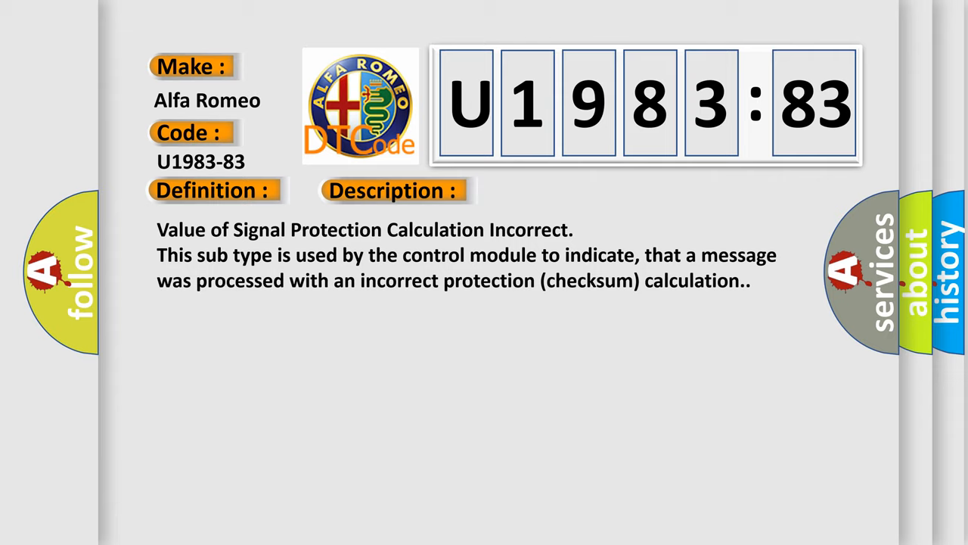